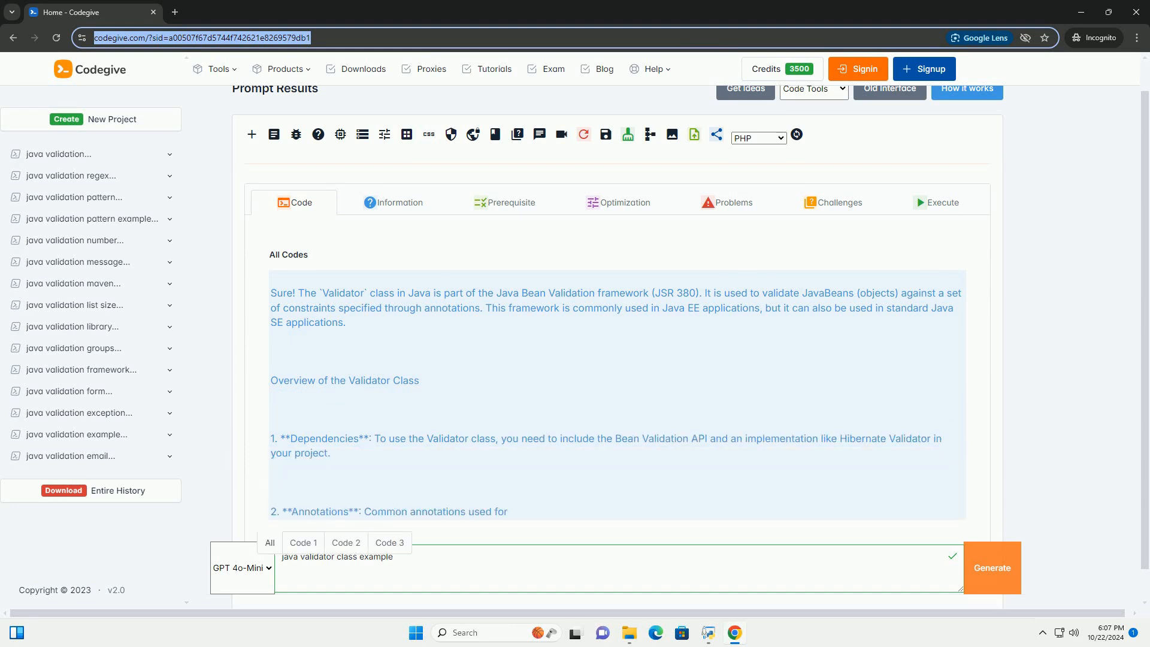
{"action": "scroll", "scroll_direction": "down", "scroll_amount": 3}
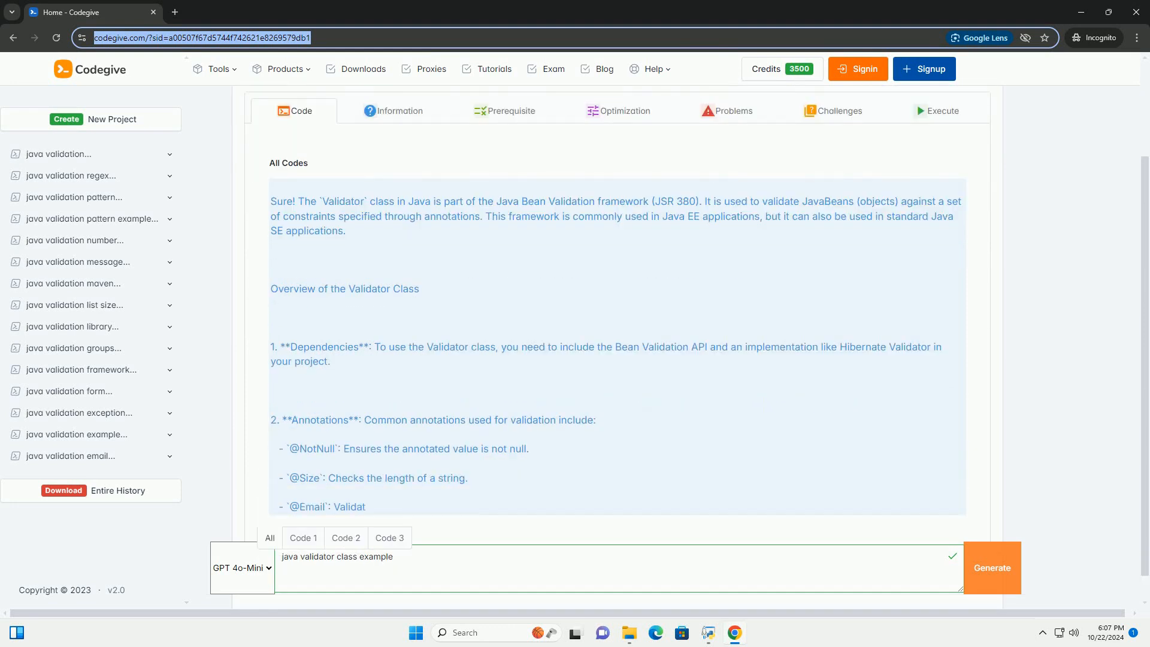
{"action": "scroll", "scroll_direction": "down", "scroll_amount": 3}
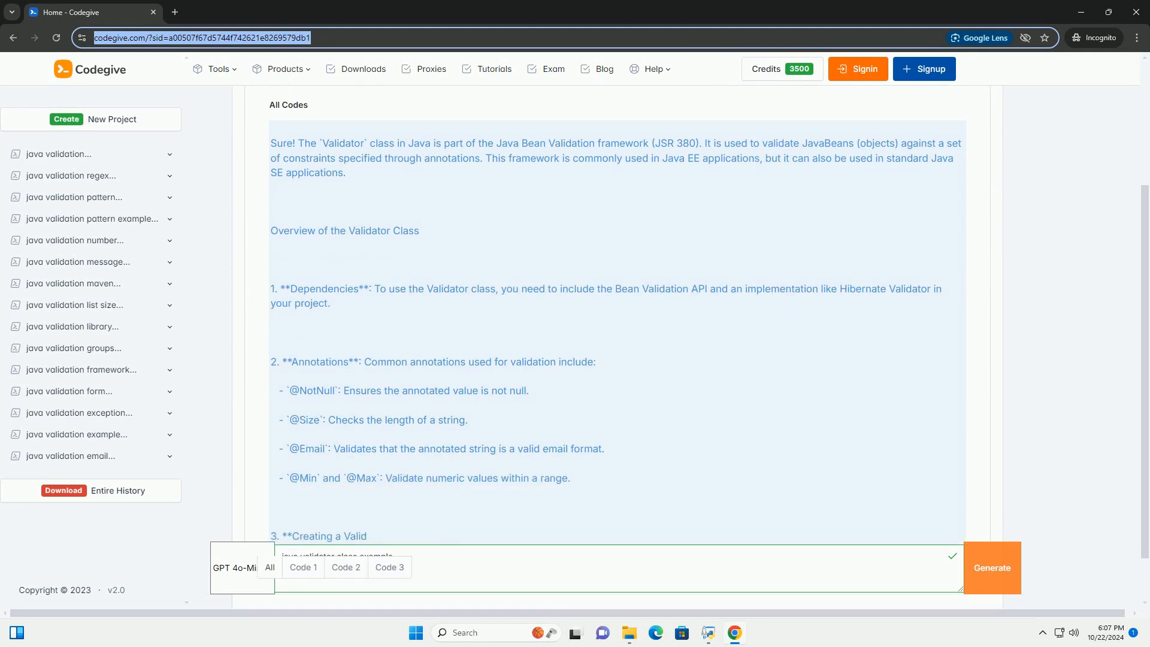
{"action": "scroll", "scroll_direction": "down", "scroll_amount": 3}
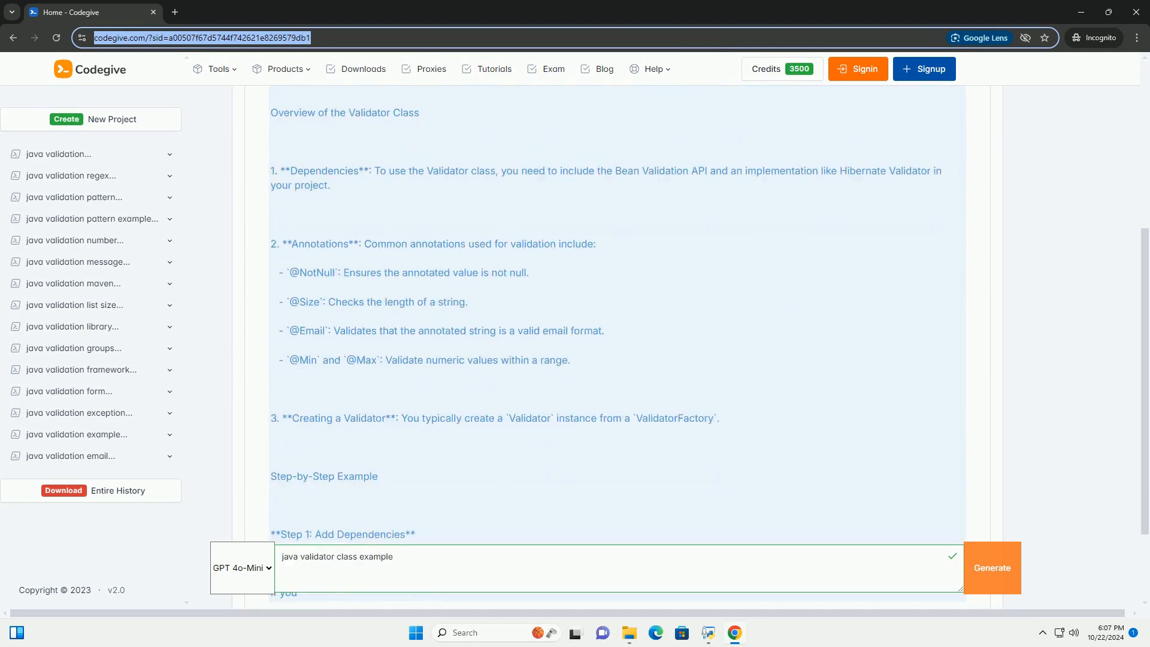
{"action": "scroll", "scroll_direction": "down", "scroll_amount": 3}
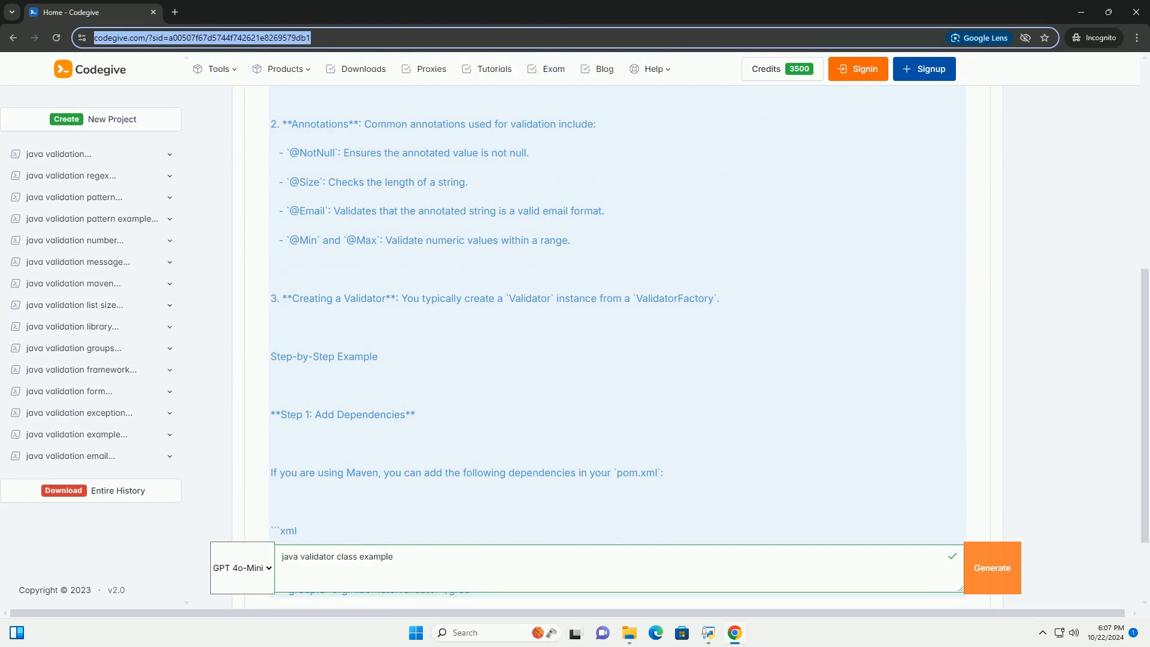
{"action": "scroll", "scroll_direction": "down", "scroll_amount": 3}
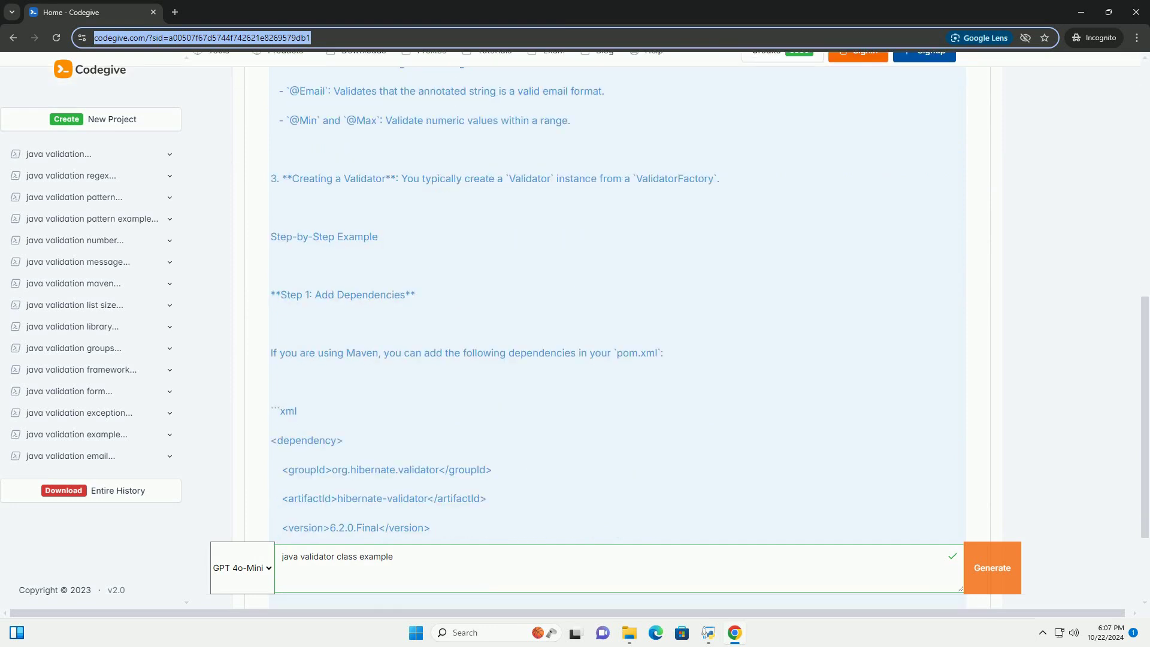
{"action": "scroll", "scroll_direction": "down", "scroll_amount": 3}
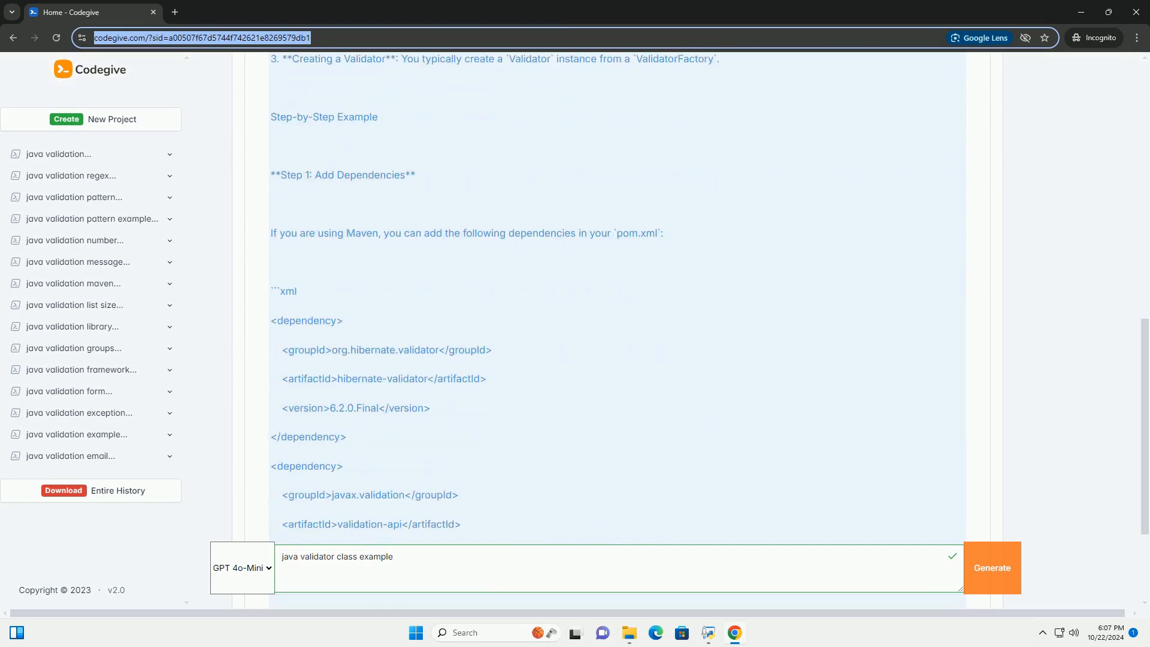
{"action": "scroll", "scroll_direction": "down", "scroll_amount": 3}
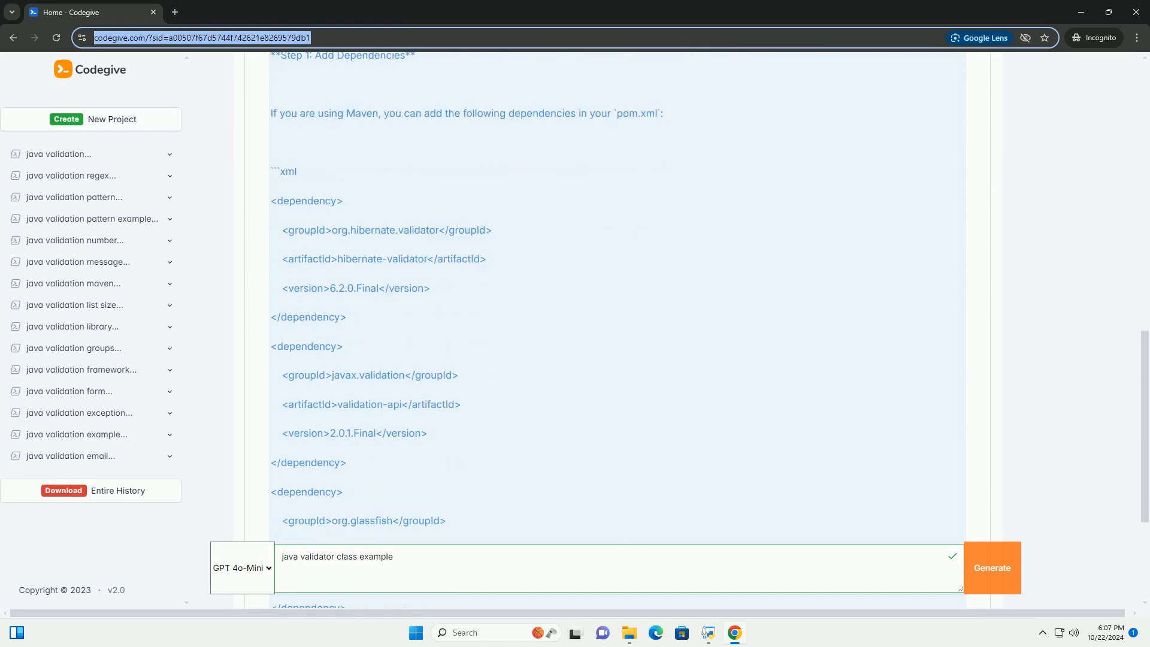
{"action": "scroll", "scroll_direction": "down", "scroll_amount": 3}
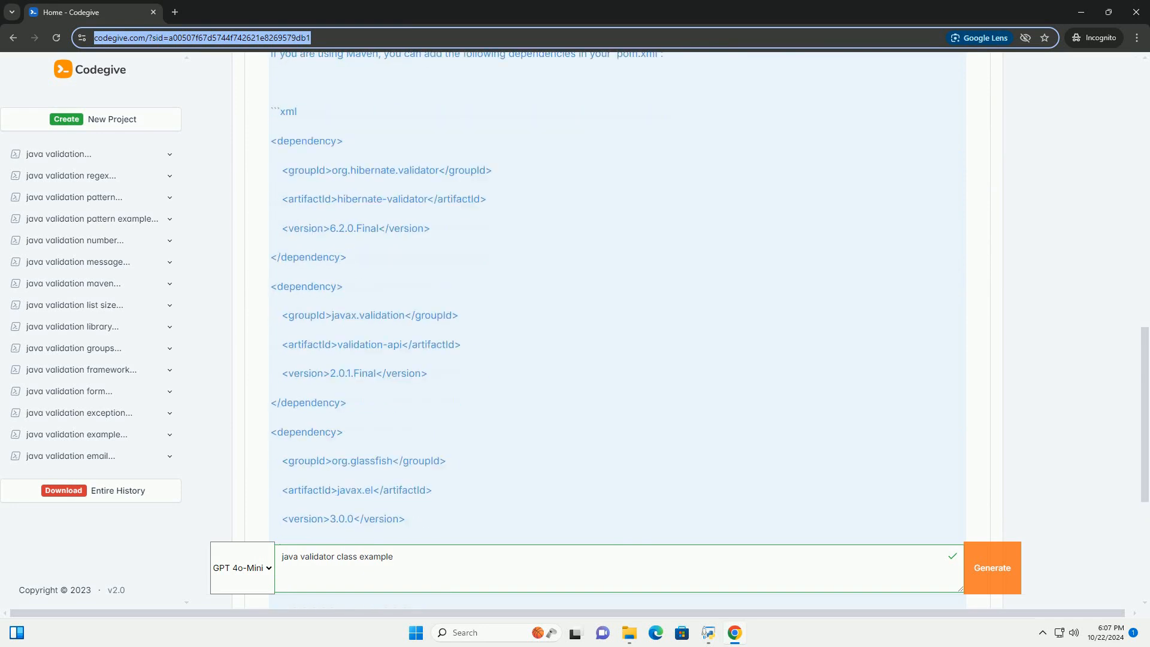
{"action": "scroll", "scroll_direction": "down", "scroll_amount": 3}
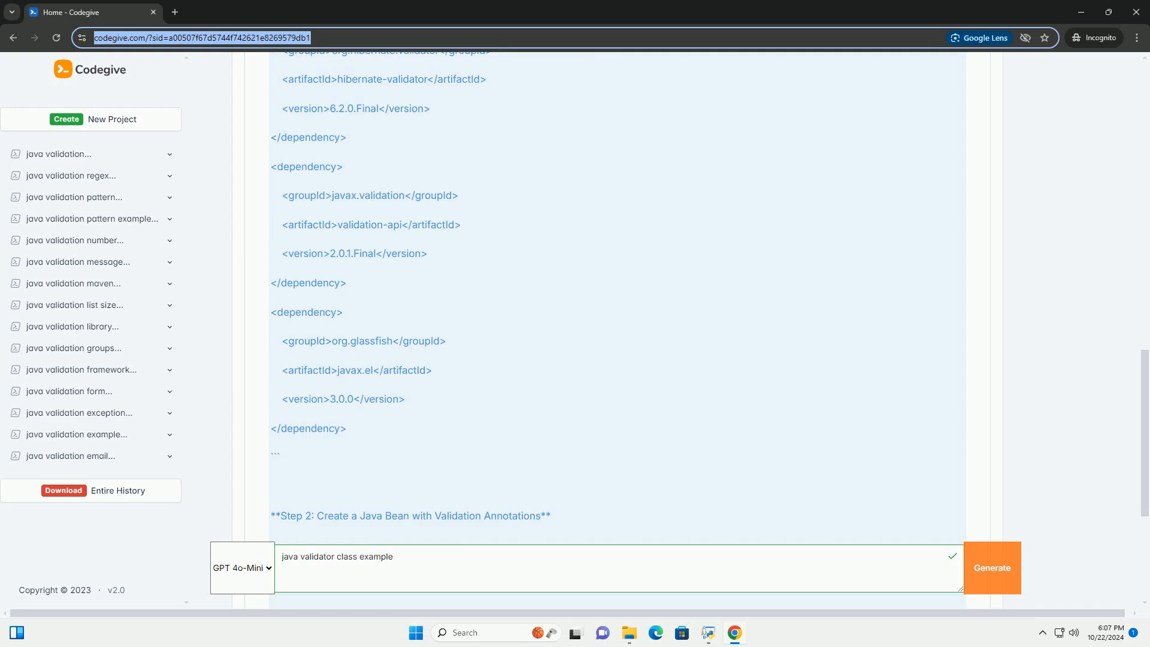
{"action": "scroll", "scroll_direction": "down", "scroll_amount": 3}
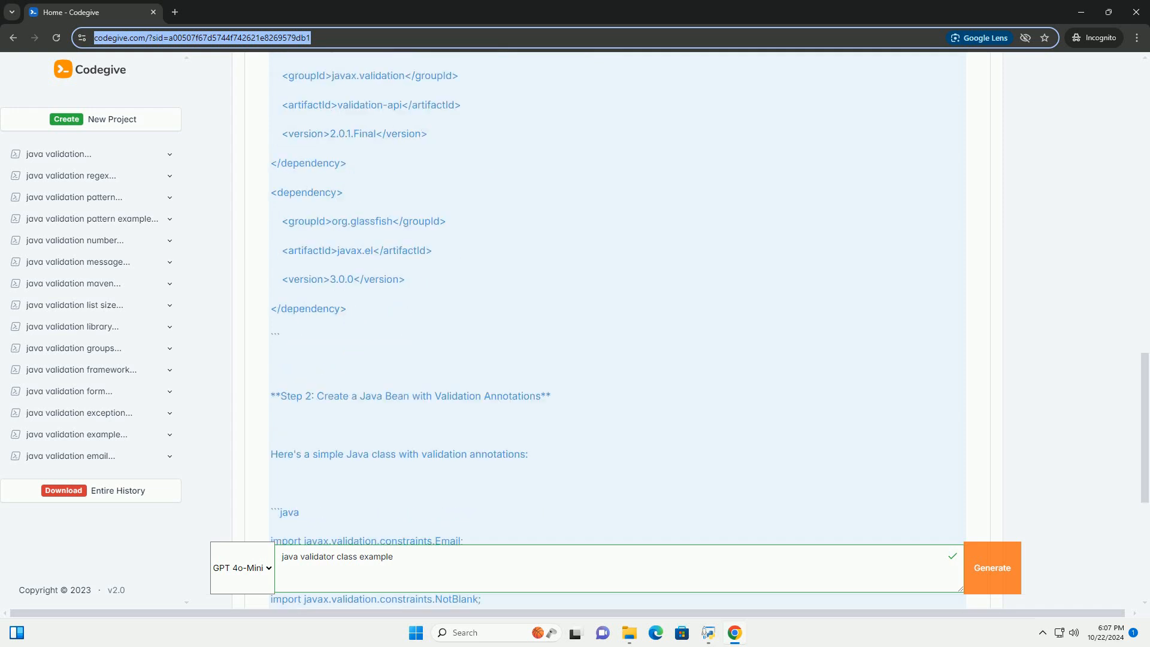
{"action": "scroll", "scroll_direction": "down", "scroll_amount": 3}
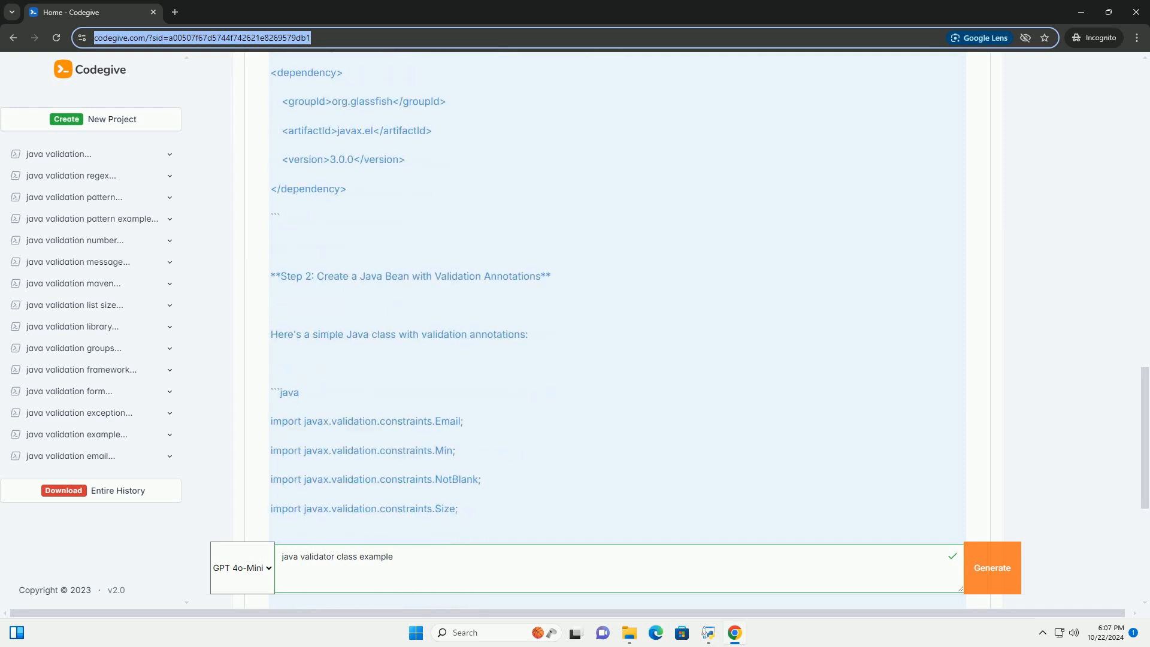
{"action": "scroll", "scroll_direction": "down", "scroll_amount": 3}
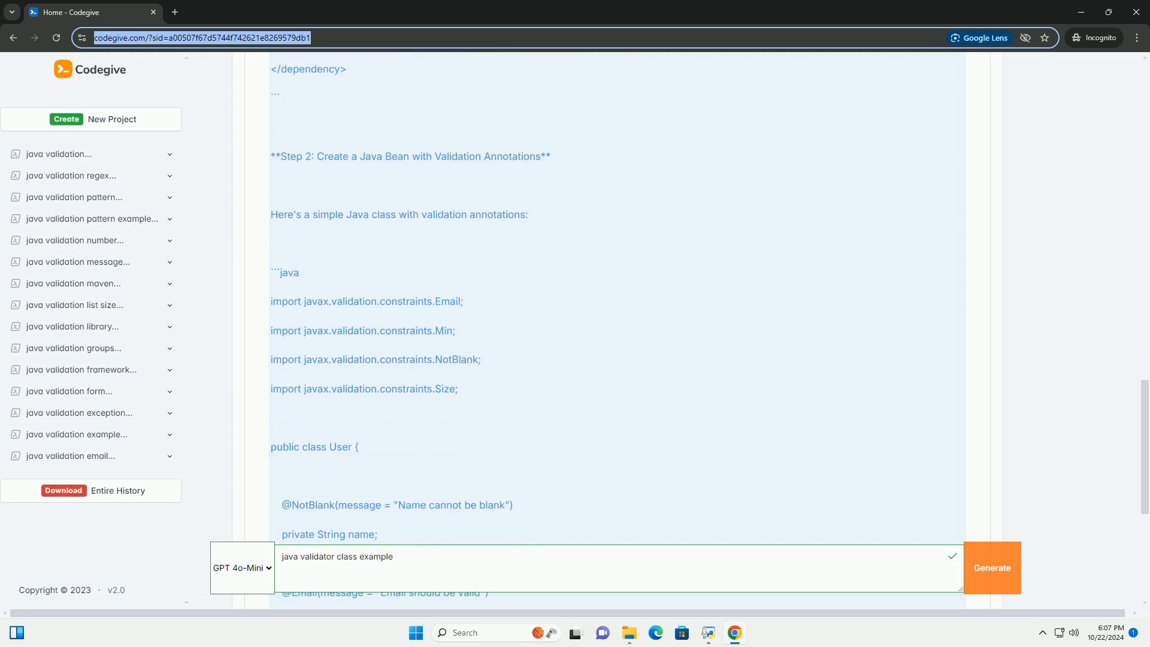
{"action": "scroll", "scroll_direction": "down", "scroll_amount": 3}
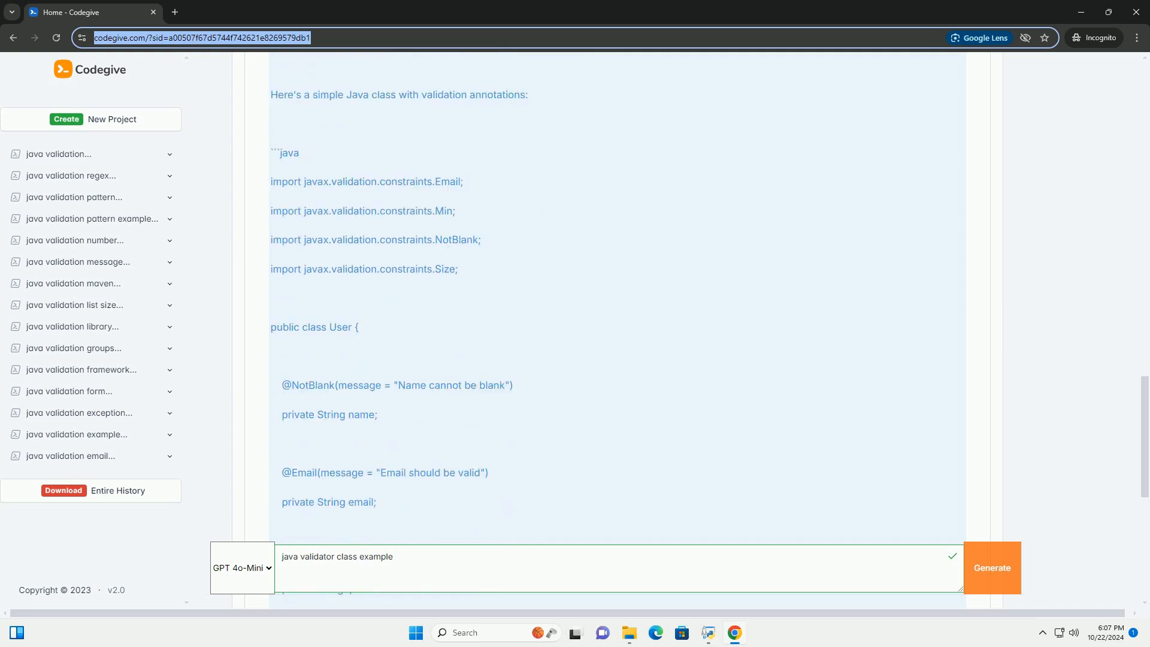
{"action": "scroll", "scroll_direction": "down", "scroll_amount": 3}
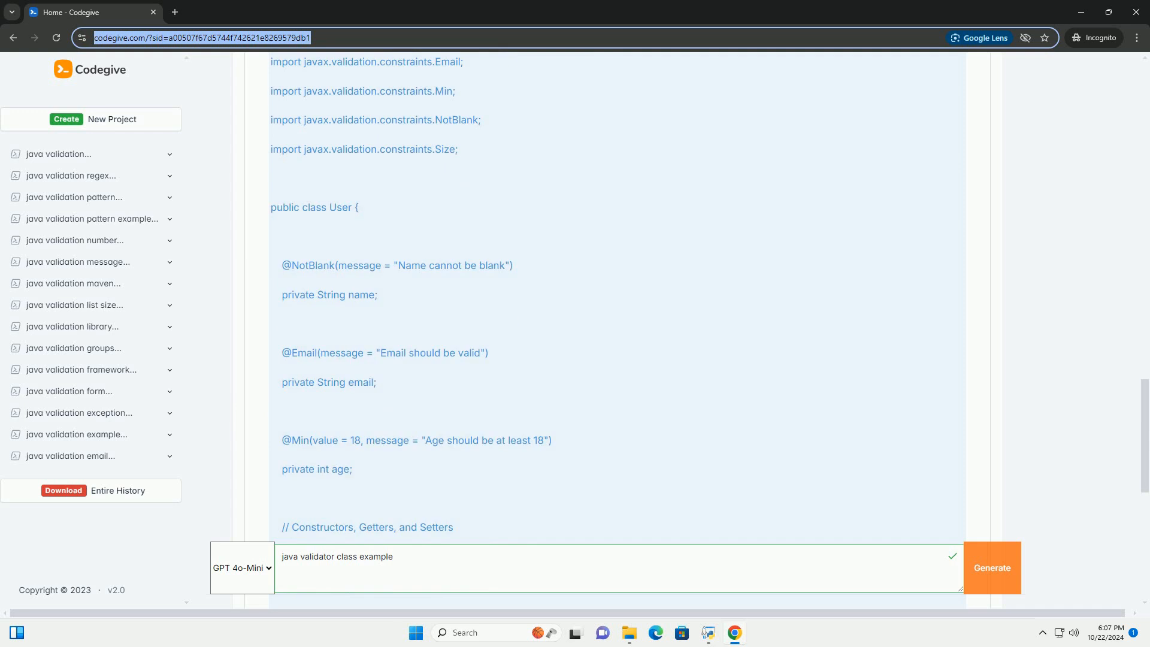
{"action": "scroll", "scroll_direction": "down", "scroll_amount": 3}
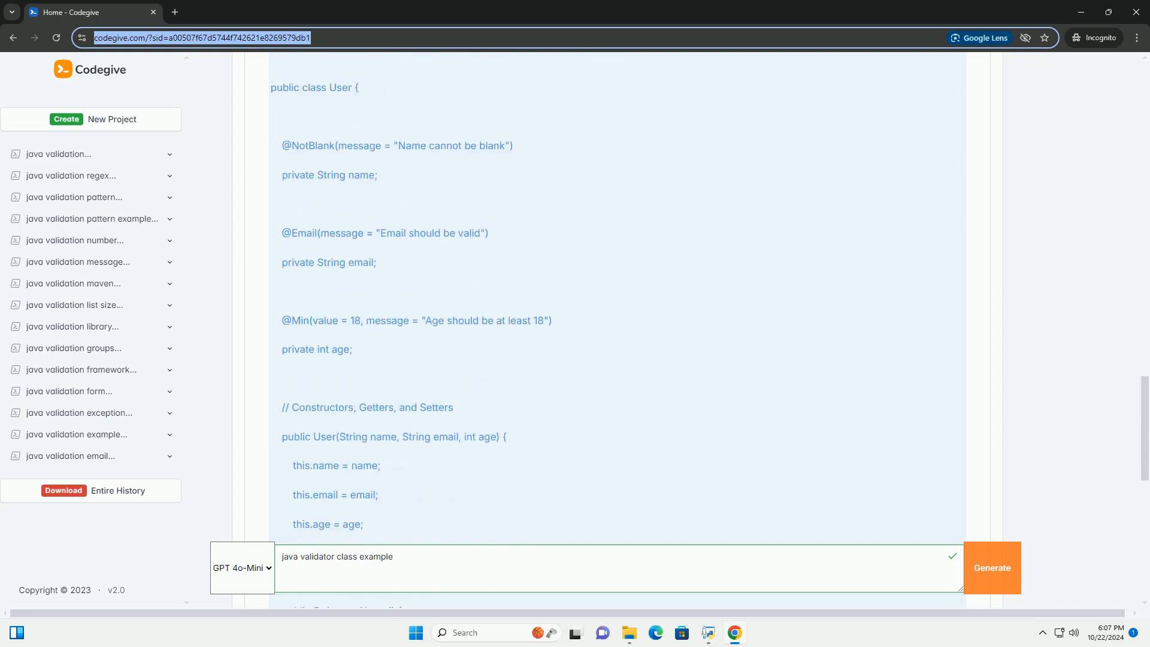
{"action": "scroll", "scroll_direction": "down", "scroll_amount": 3}
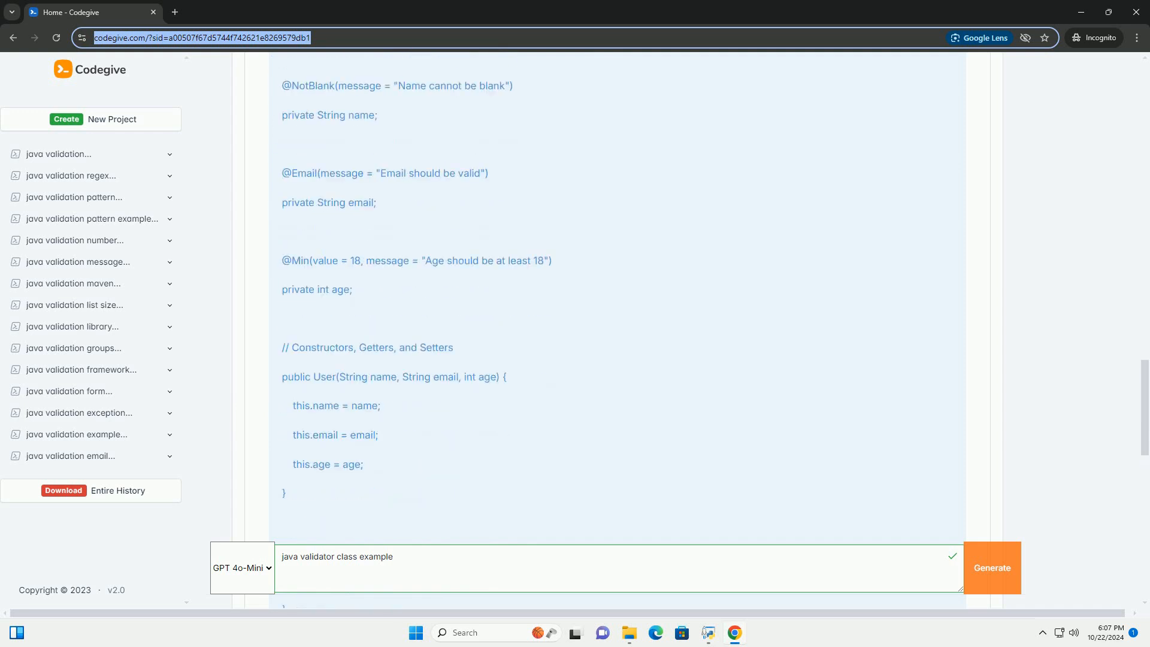
{"action": "scroll", "scroll_direction": "down", "scroll_amount": 3}
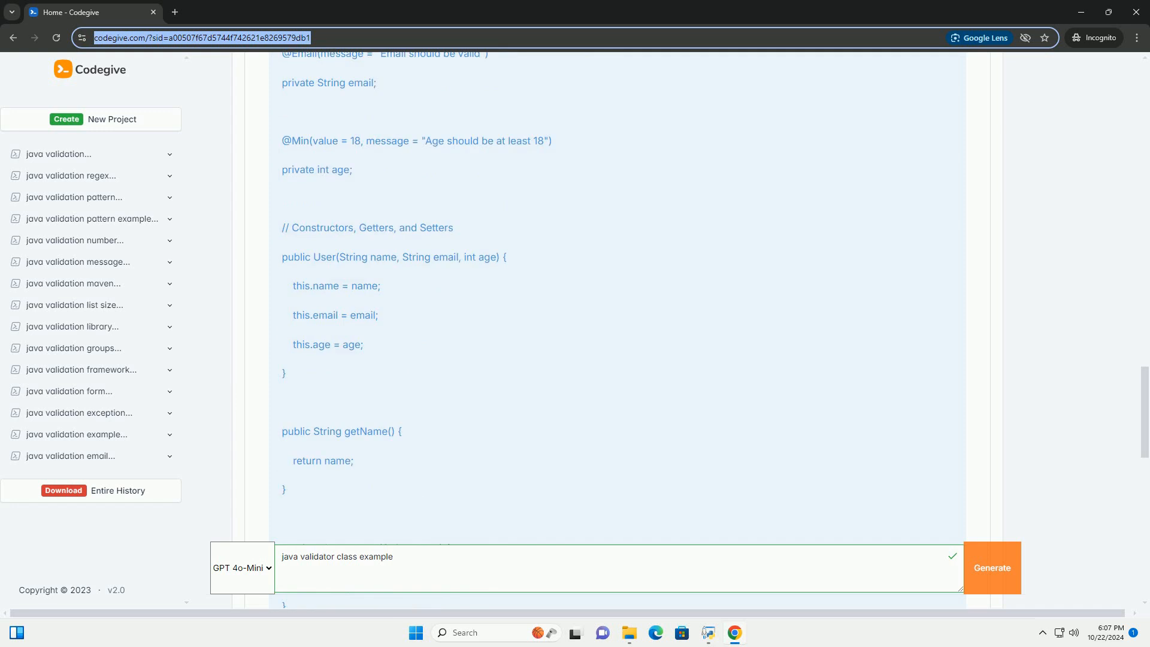
{"action": "scroll", "scroll_direction": "down", "scroll_amount": 3}
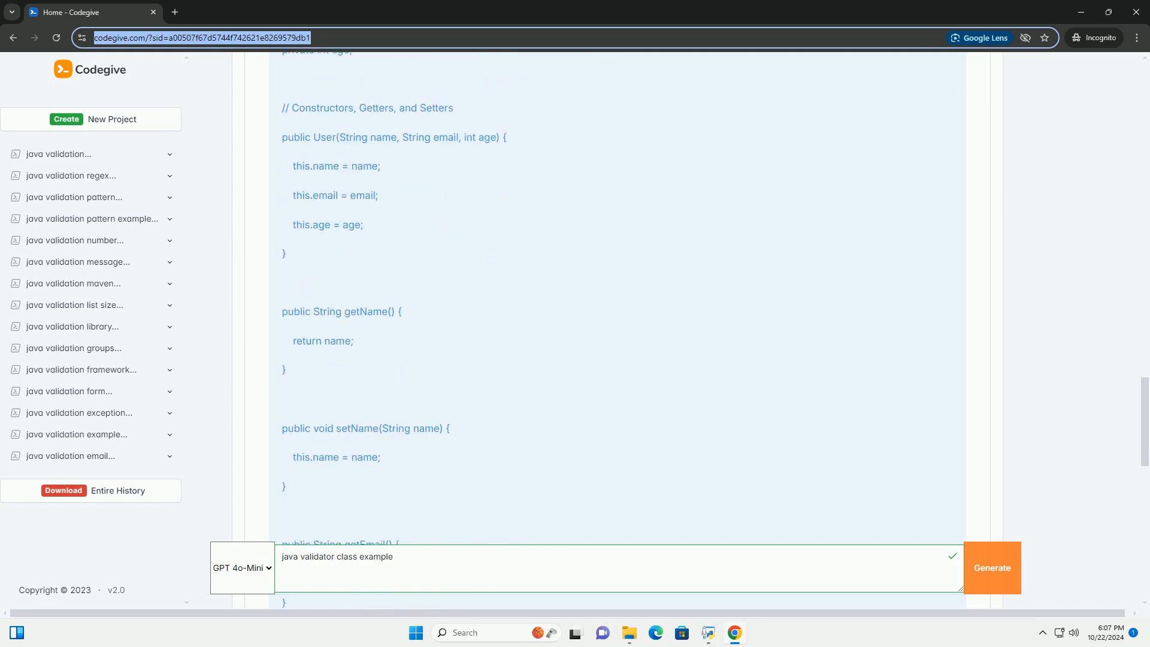
{"action": "scroll", "scroll_direction": "down", "scroll_amount": 3}
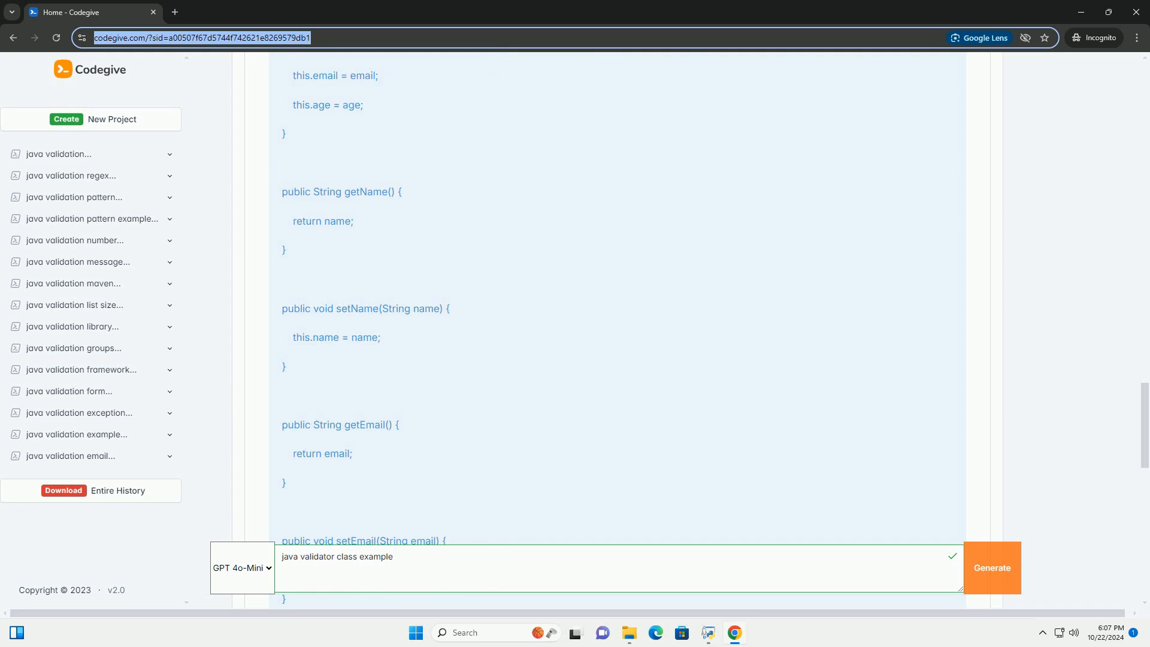
{"action": "scroll", "scroll_direction": "down", "scroll_amount": 3}
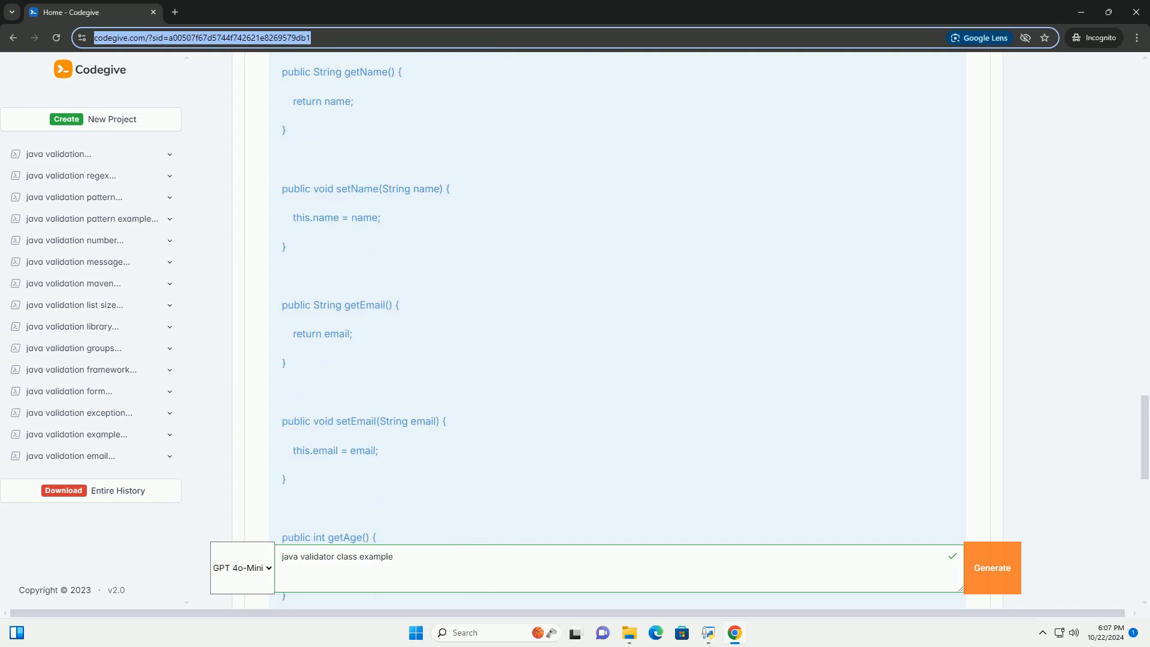
{"action": "scroll", "scroll_direction": "down", "scroll_amount": 3}
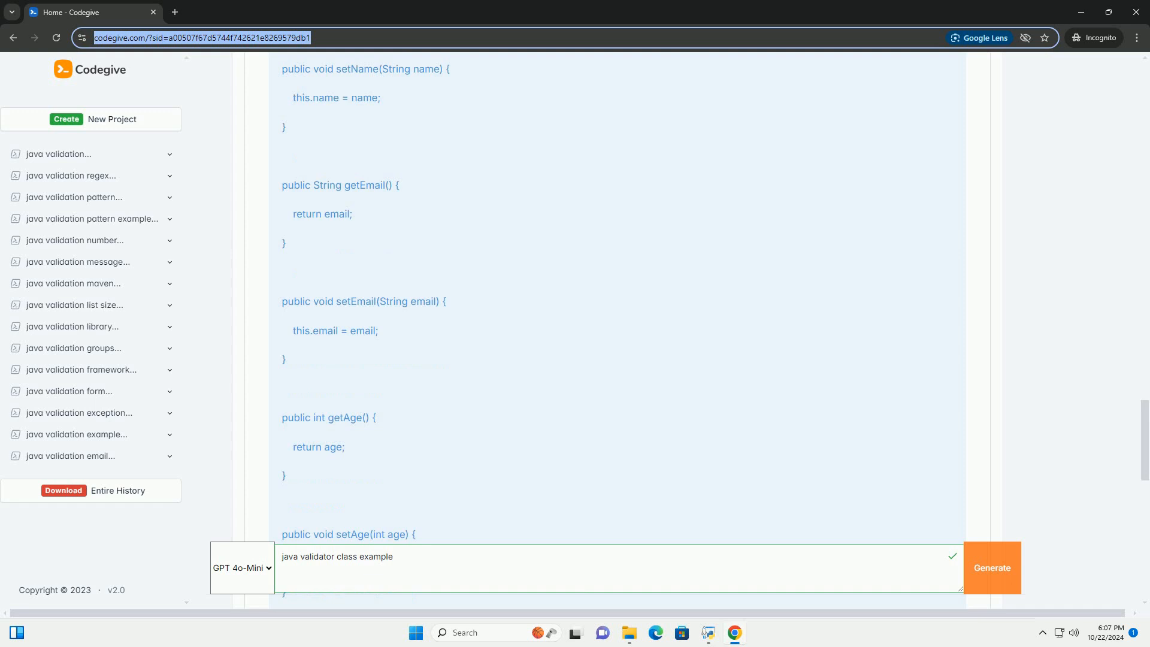
{"action": "scroll", "scroll_direction": "down", "scroll_amount": 3}
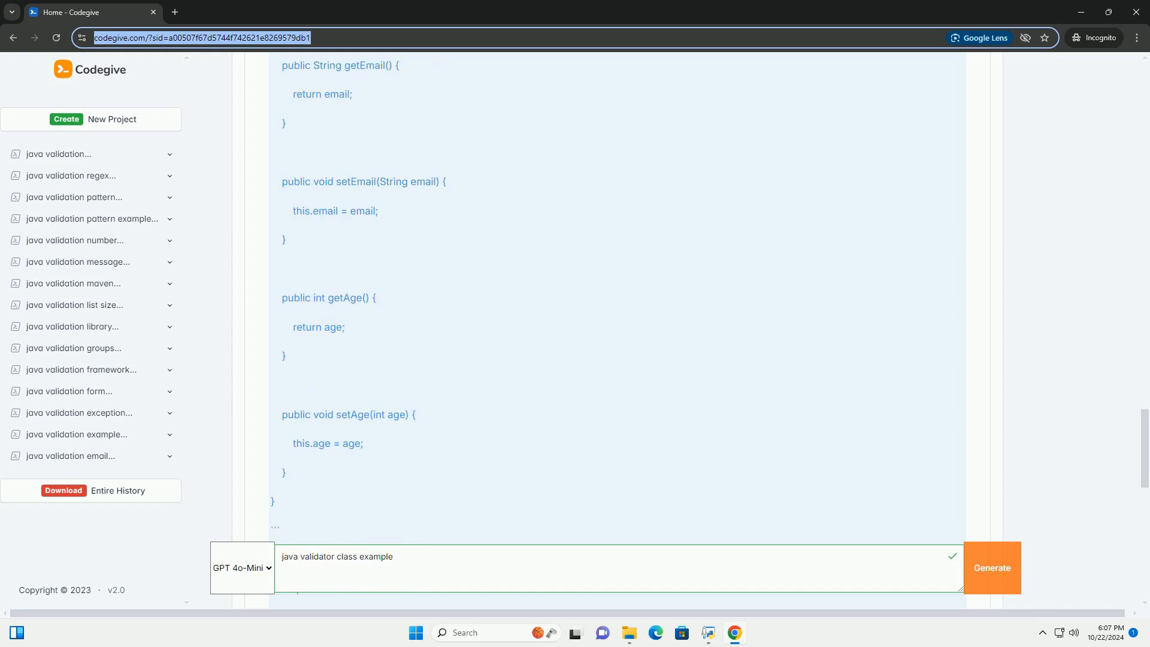
{"action": "scroll", "scroll_direction": "down", "scroll_amount": 3}
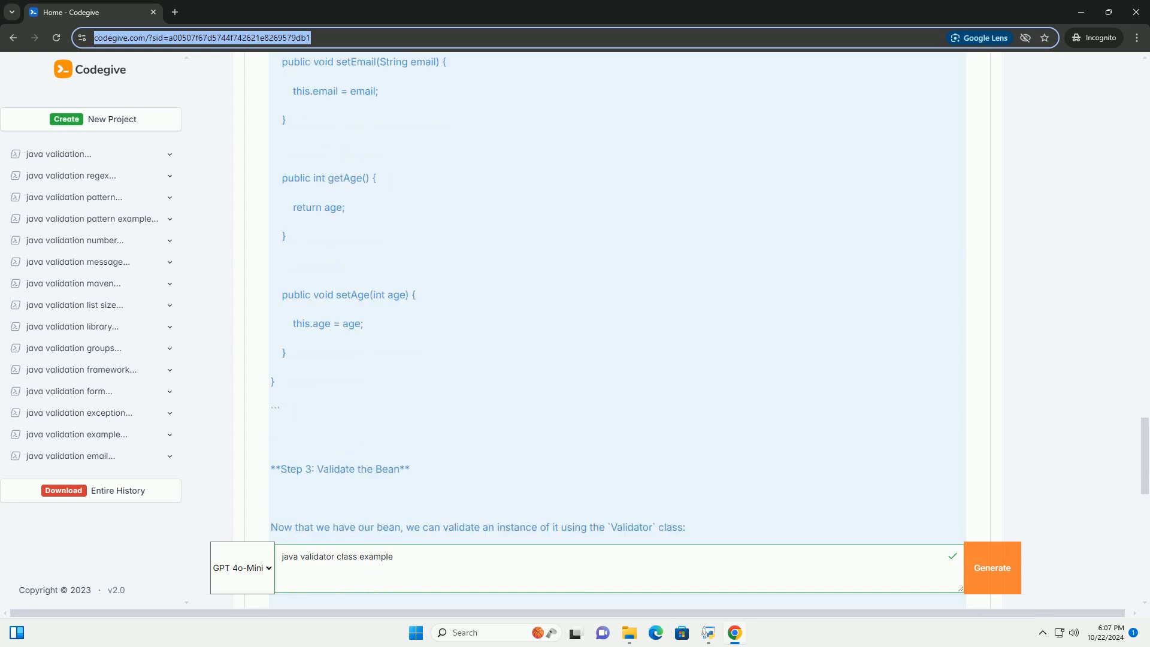
{"action": "scroll", "scroll_direction": "down", "scroll_amount": 3}
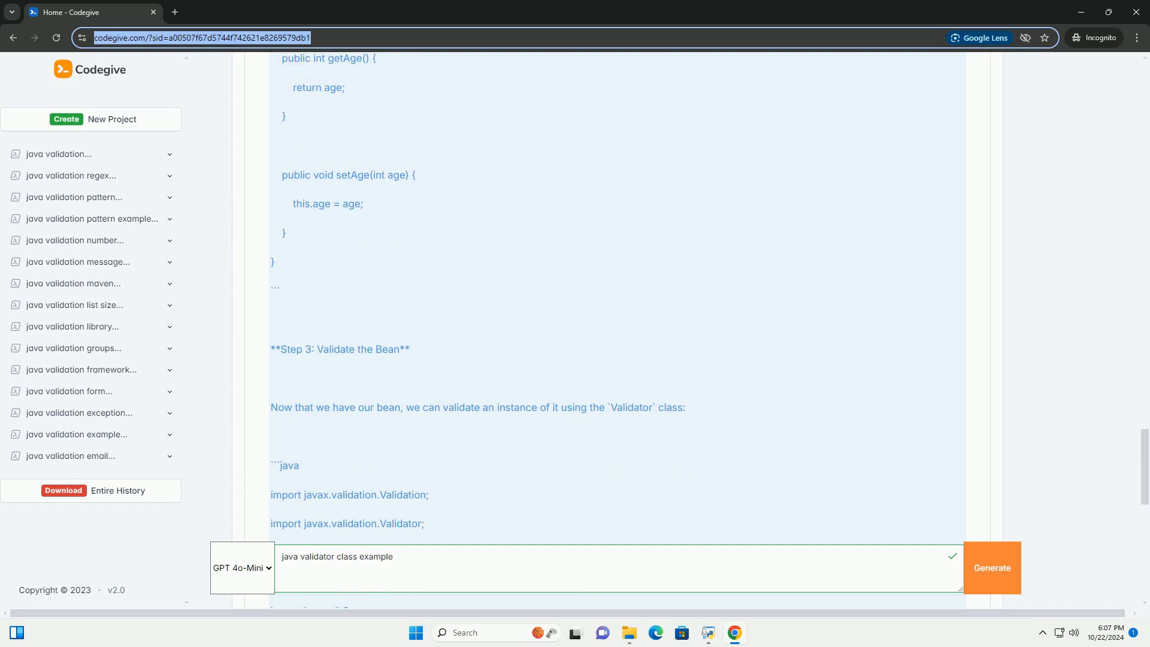
{"action": "scroll", "scroll_direction": "down", "scroll_amount": 3}
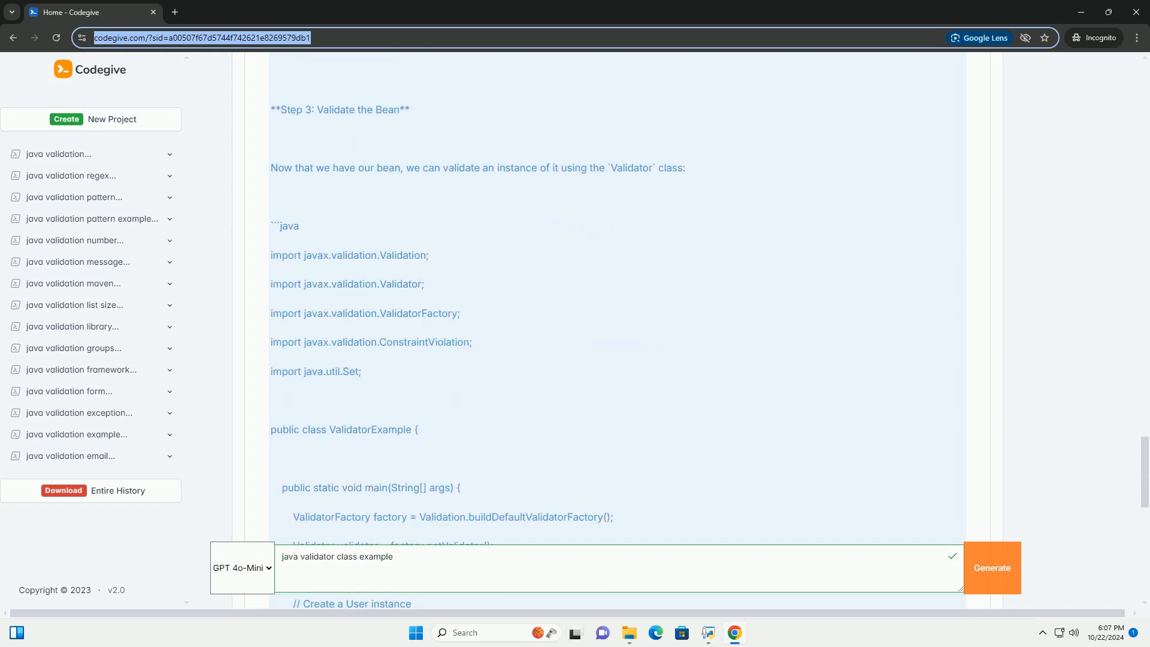
{"action": "scroll", "scroll_direction": "down", "scroll_amount": 3}
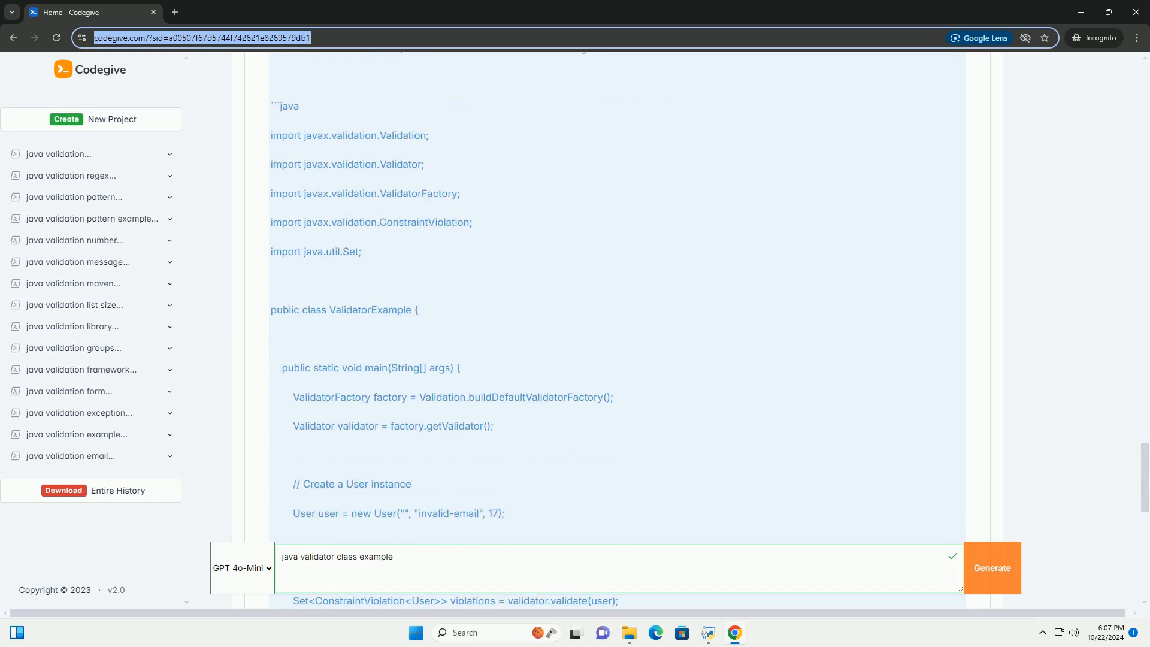
{"action": "scroll", "scroll_direction": "down", "scroll_amount": 3}
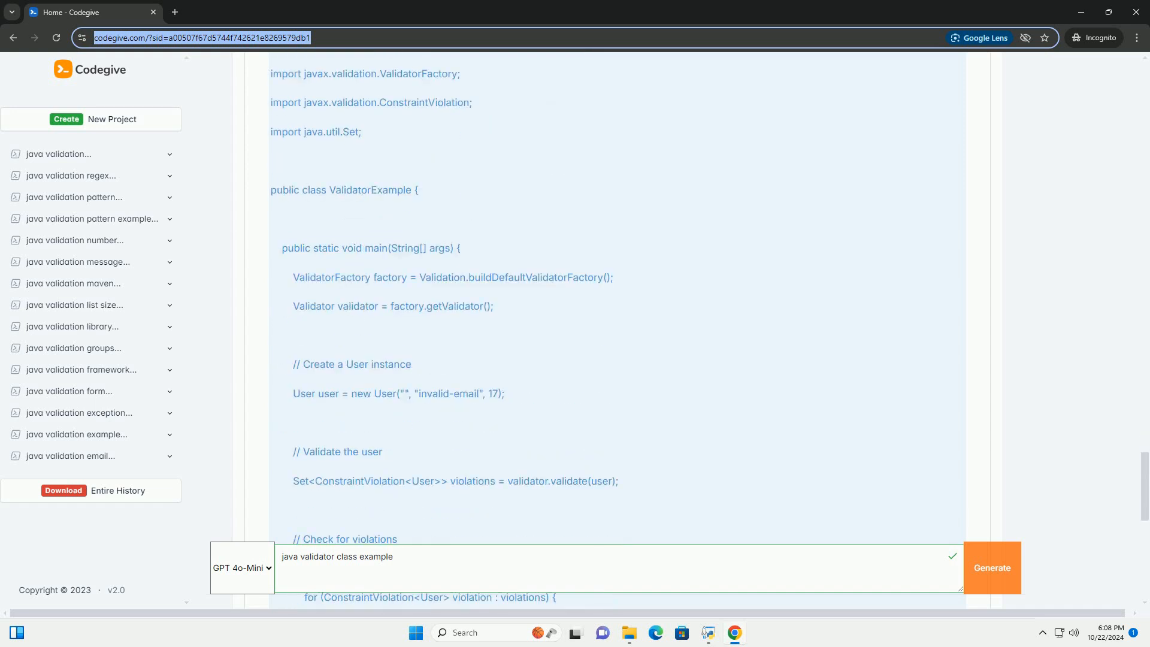
{"action": "scroll", "scroll_direction": "down", "scroll_amount": 3}
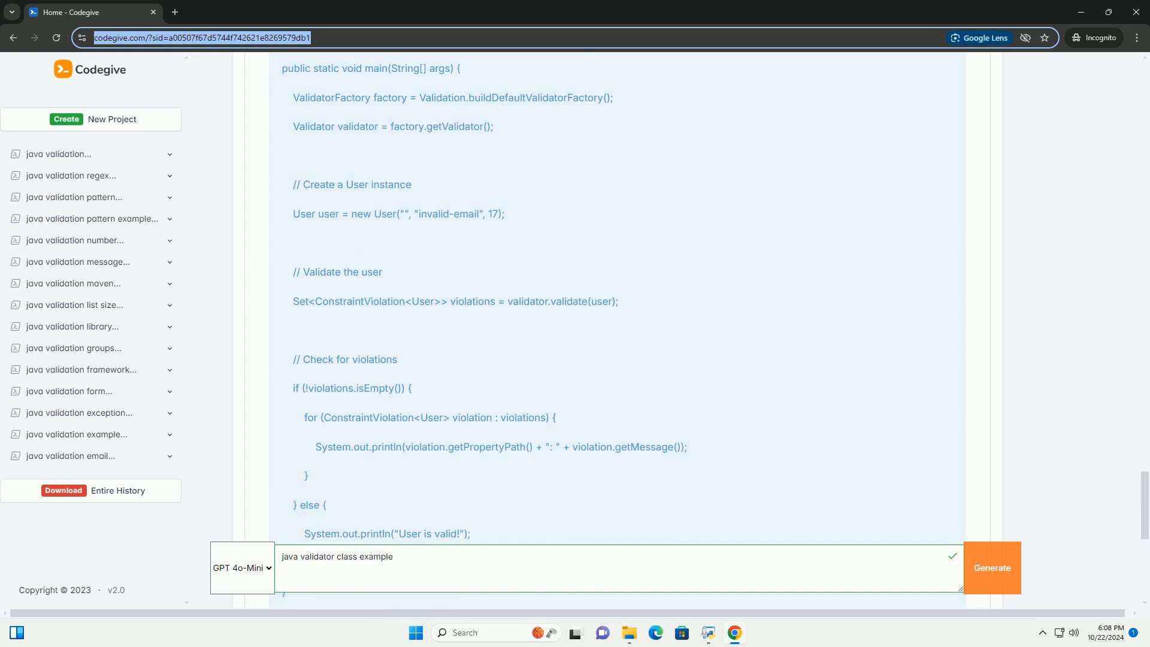
{"action": "scroll", "scroll_direction": "down", "scroll_amount": 3}
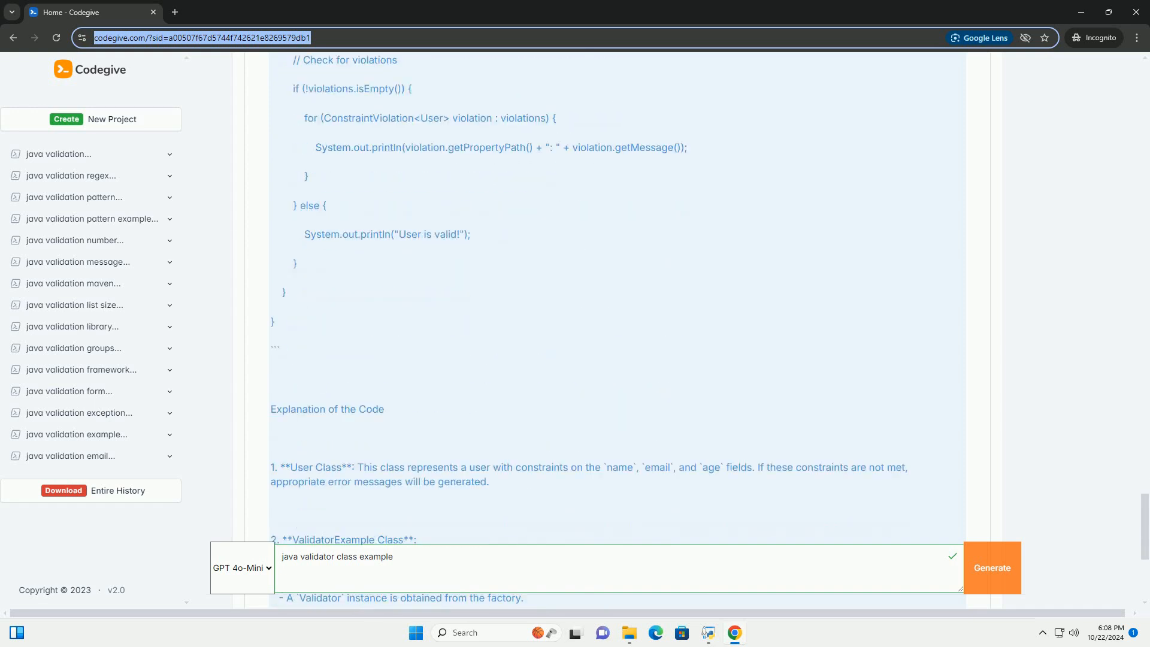
{"action": "scroll", "scroll_direction": "down", "scroll_amount": 3}
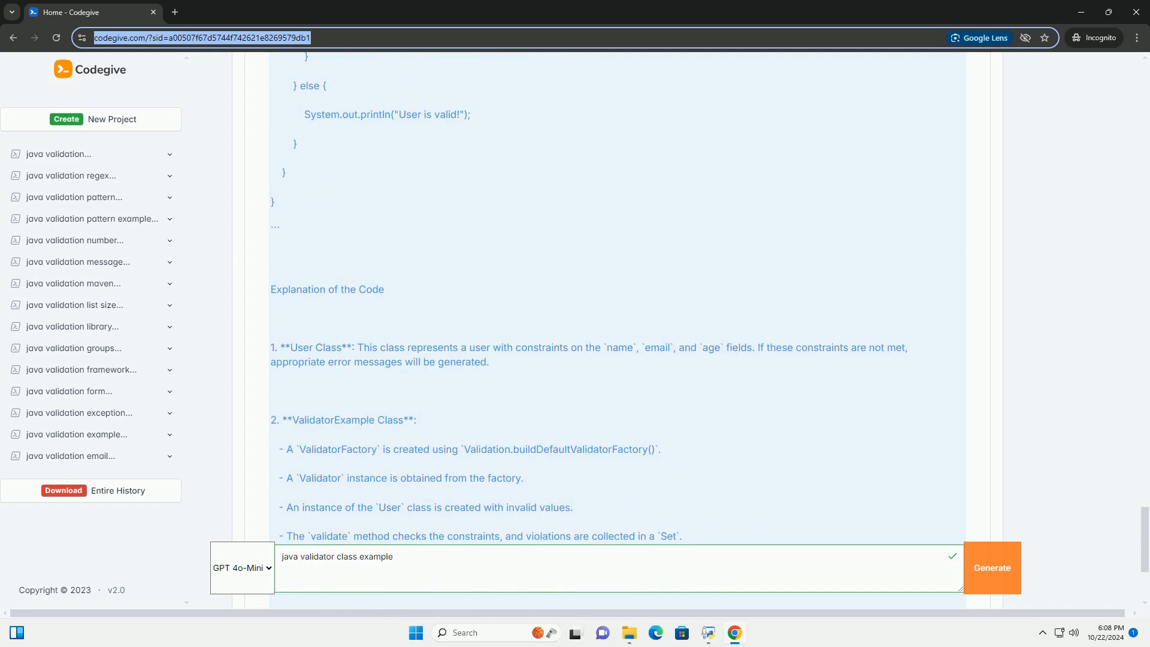
{"action": "scroll", "scroll_direction": "down", "scroll_amount": 3}
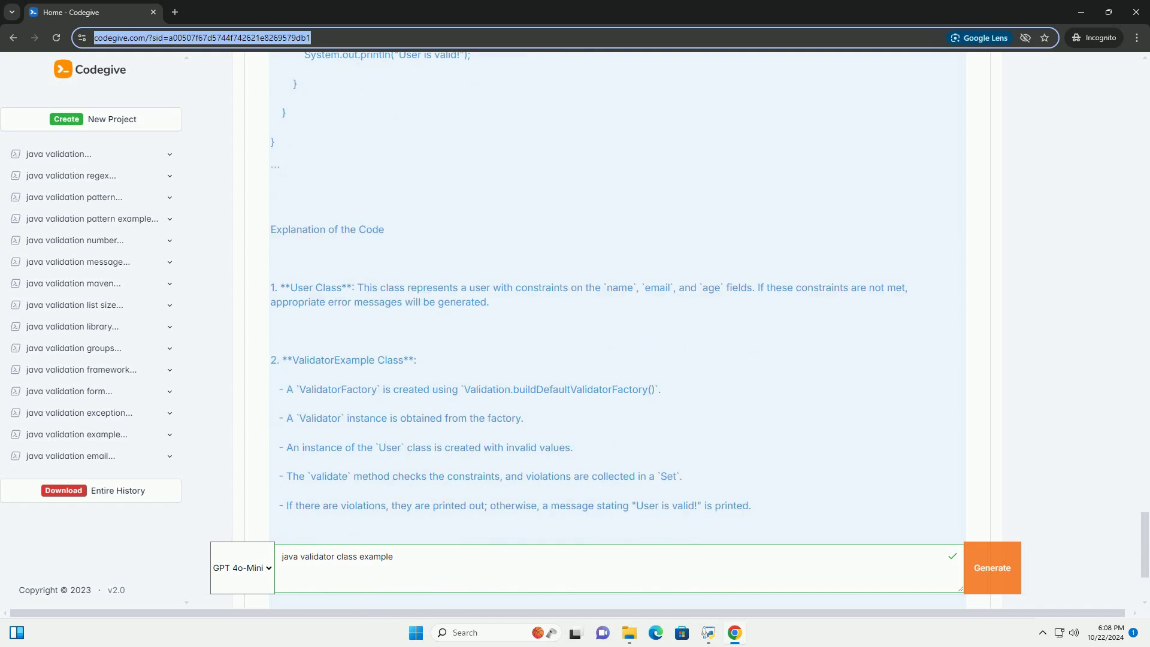